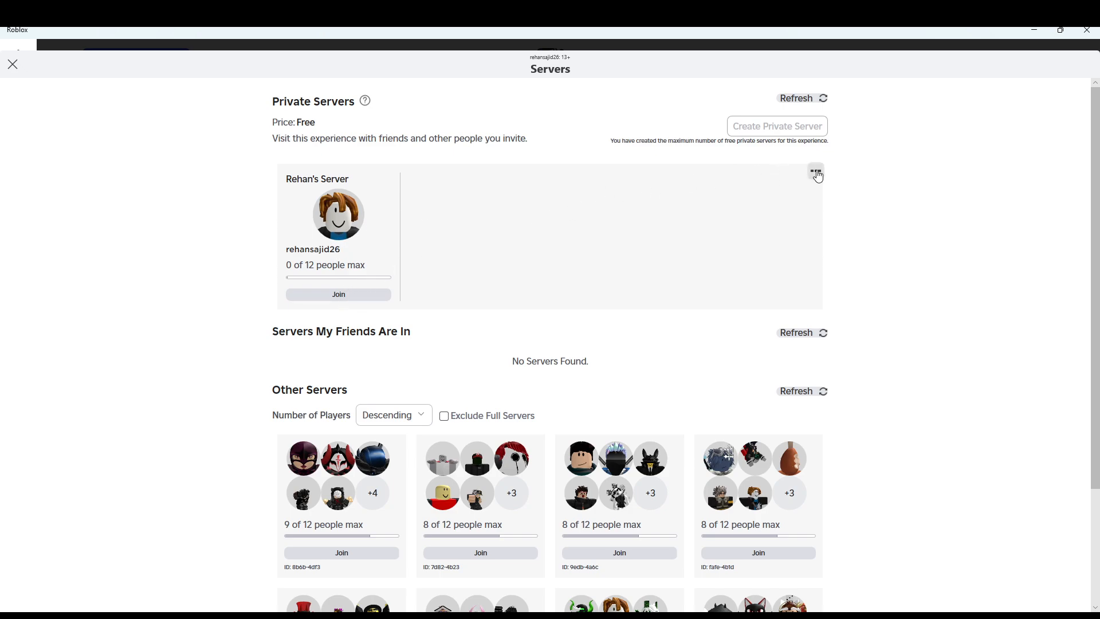
Step: Join Rehan's Server from Phighting!'s Private Servers list and let the game load
click(815, 172)
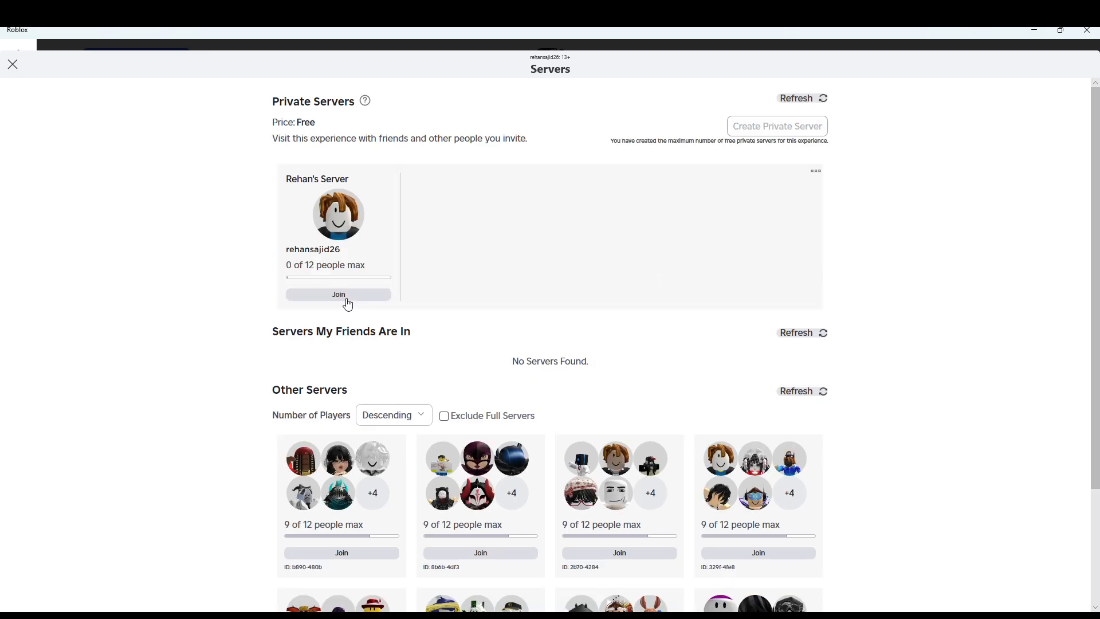
click(338, 294)
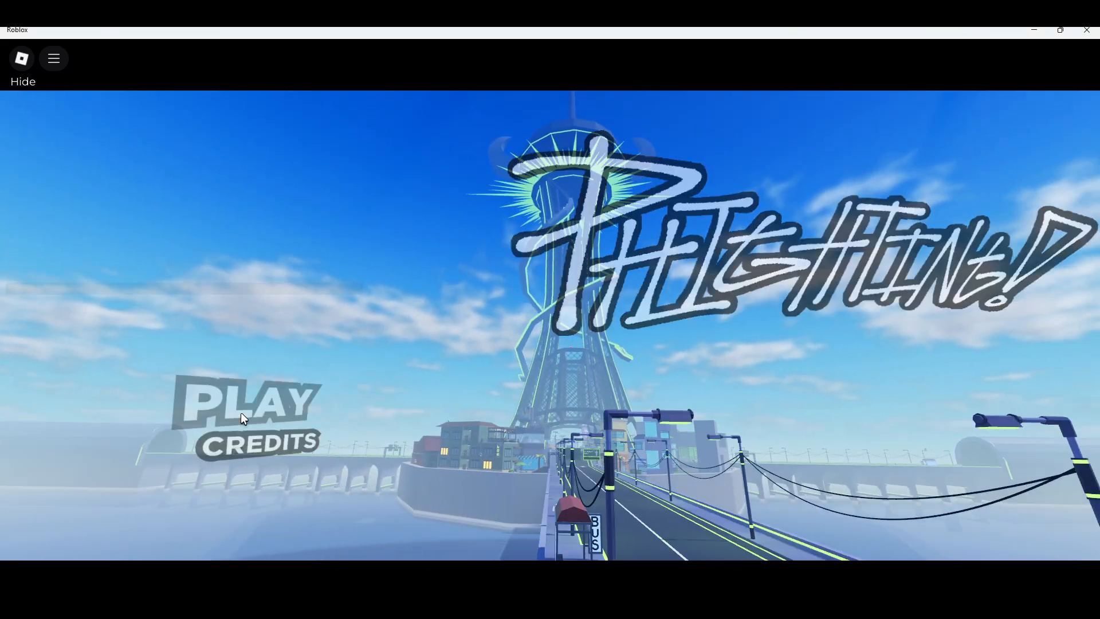
Step: Press PLAY on the Phighting! title screen to reach Pick Your Phighter
click(246, 403)
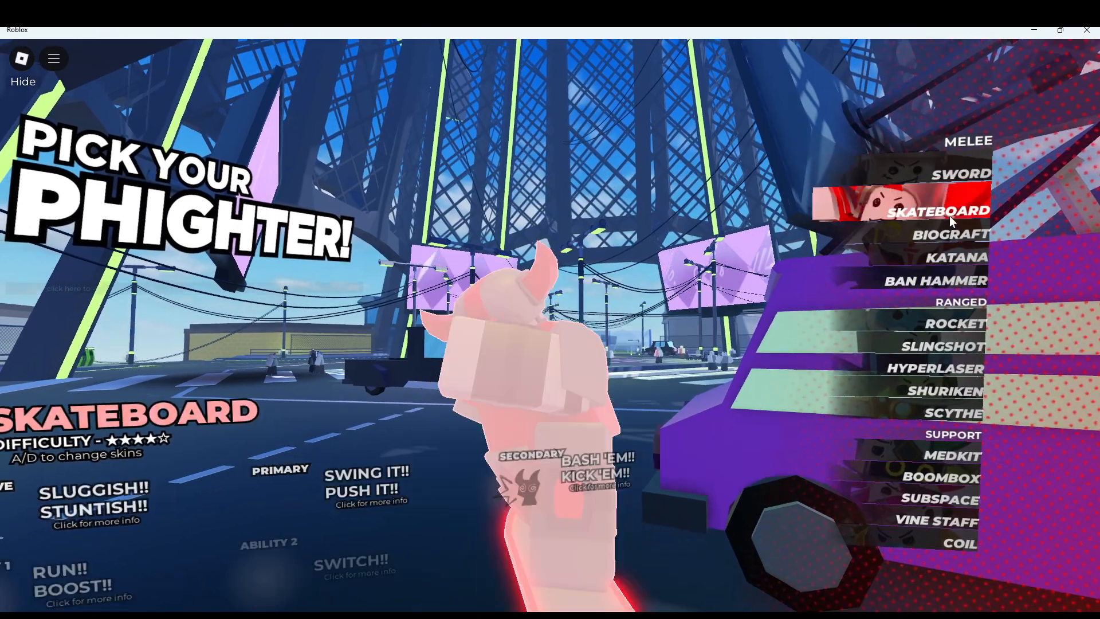